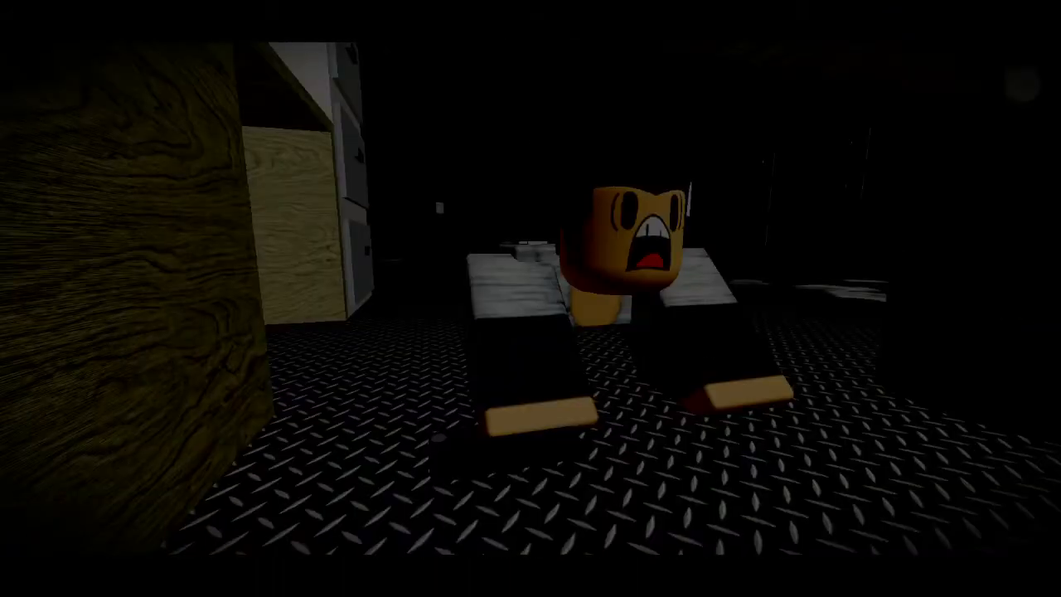
mouse_move(530, 298)
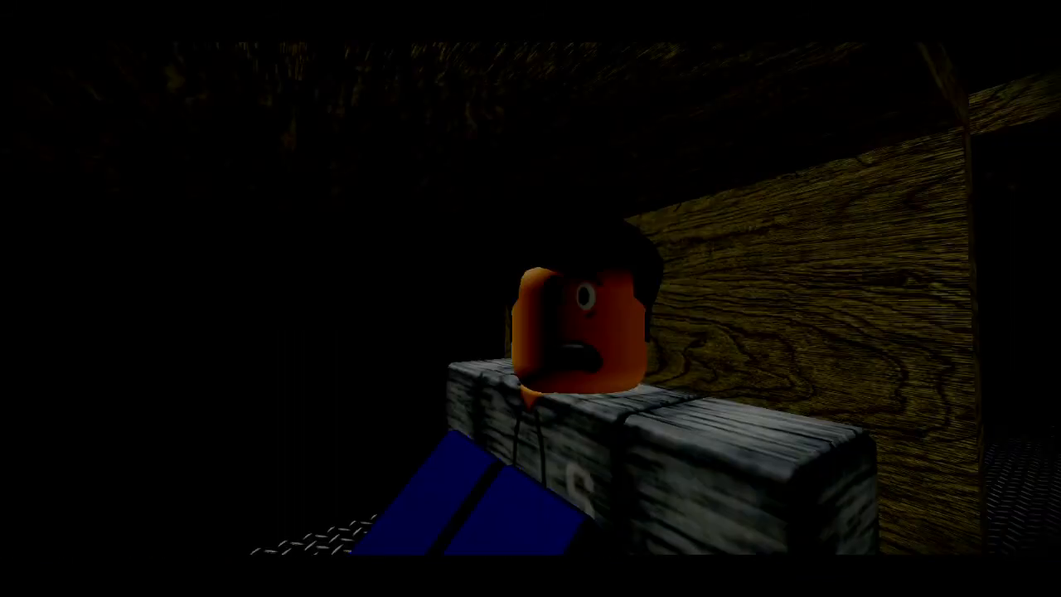